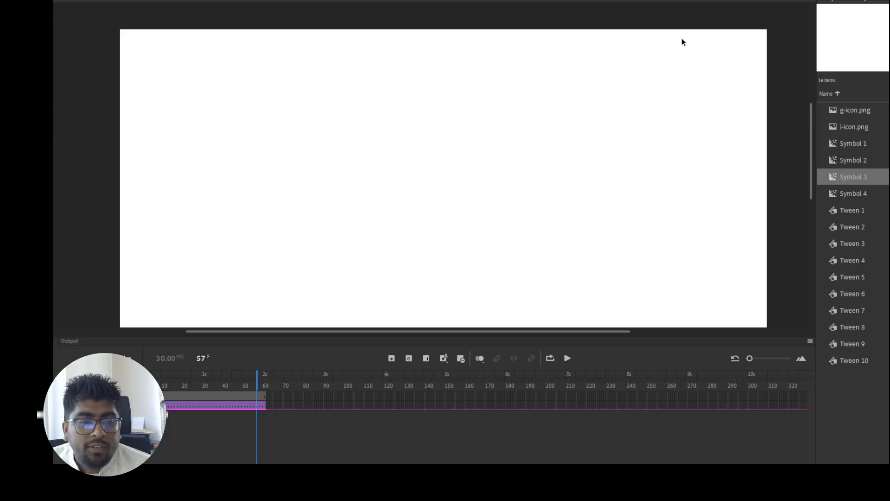
pyautogui.moveTo(624, 89)
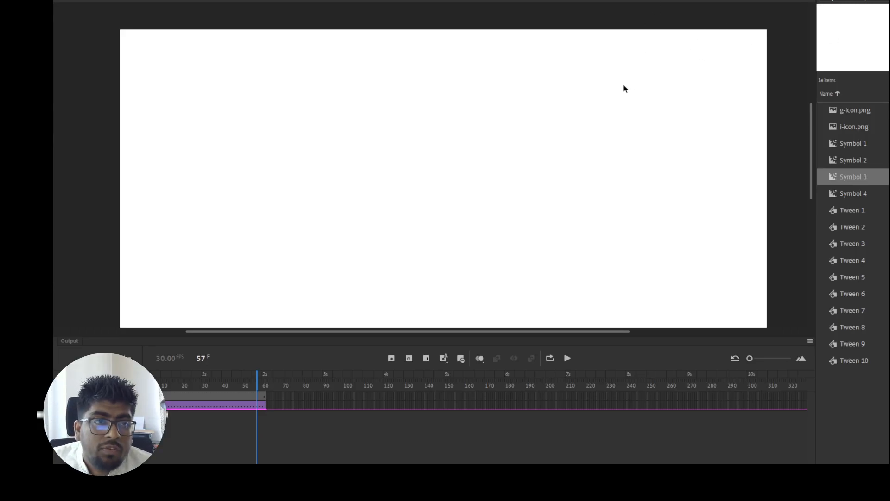
pyautogui.moveTo(298, 224)
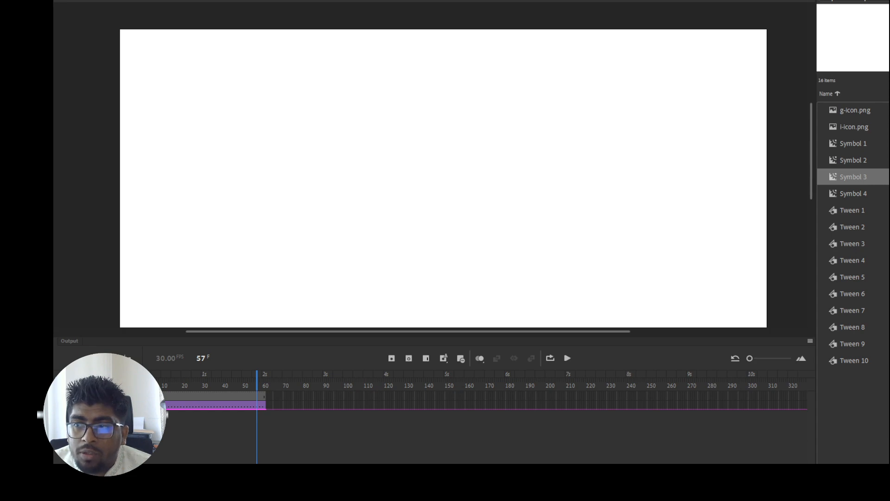
pyautogui.moveTo(386, 123)
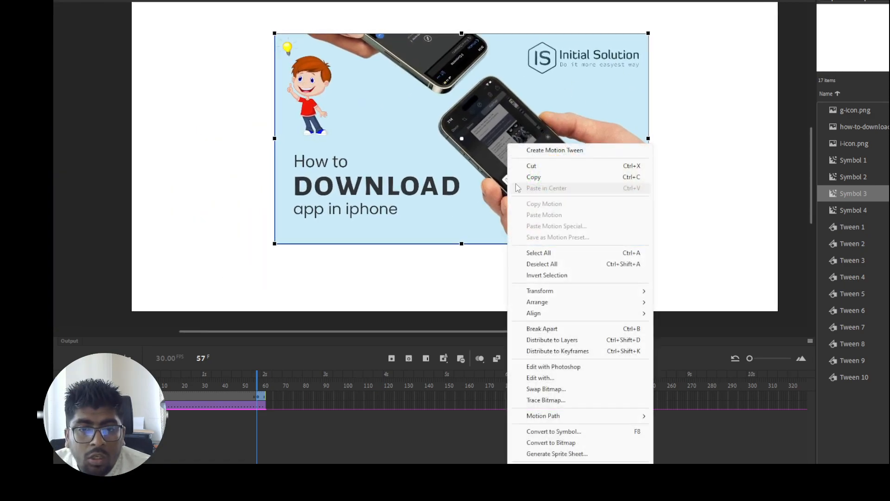
pyautogui.moveTo(598, 290)
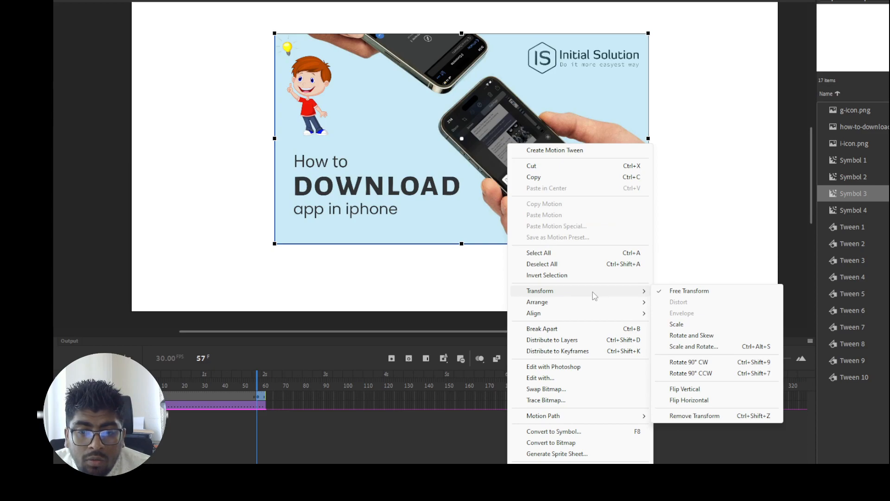
pyautogui.moveTo(707, 307)
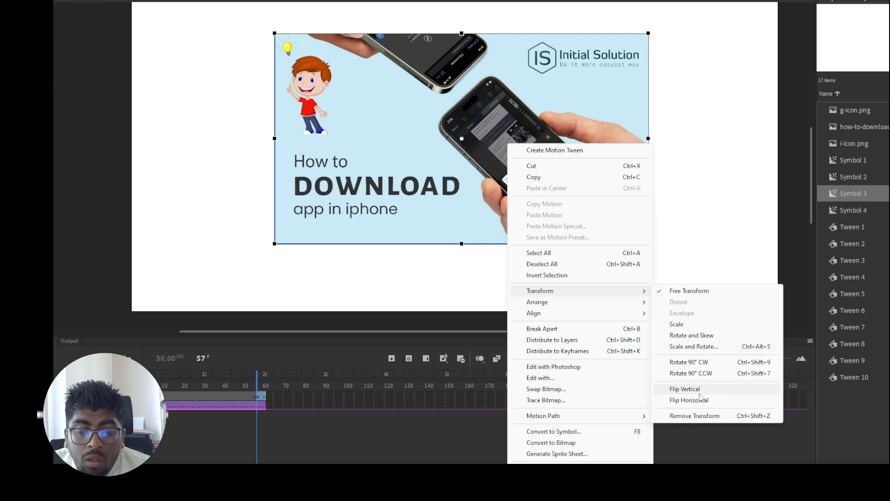
pyautogui.moveTo(721, 335)
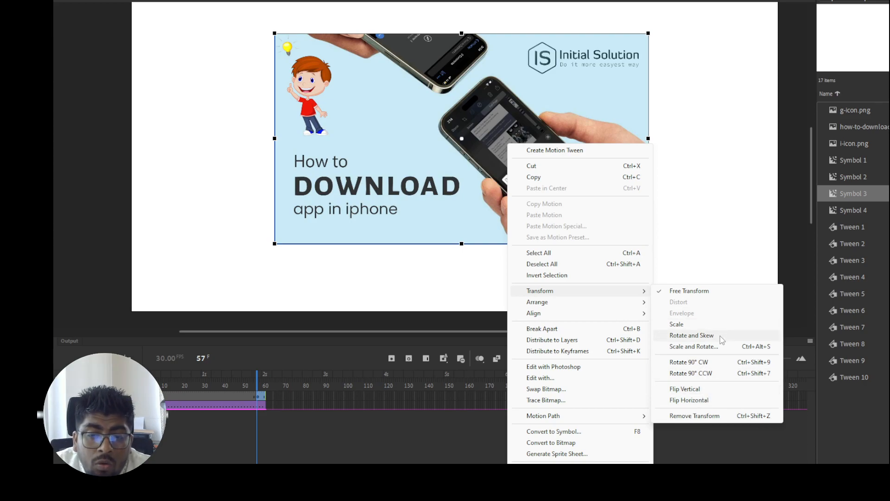
pyautogui.moveTo(695, 384)
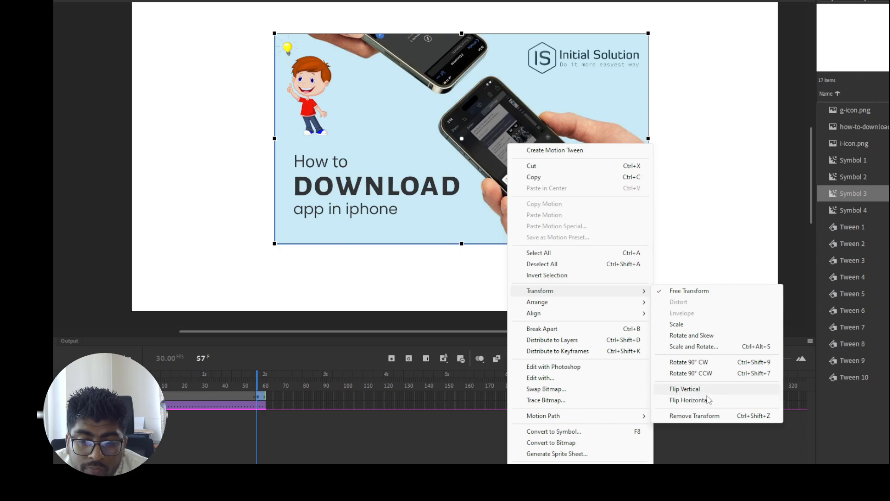
pyautogui.moveTo(708, 401)
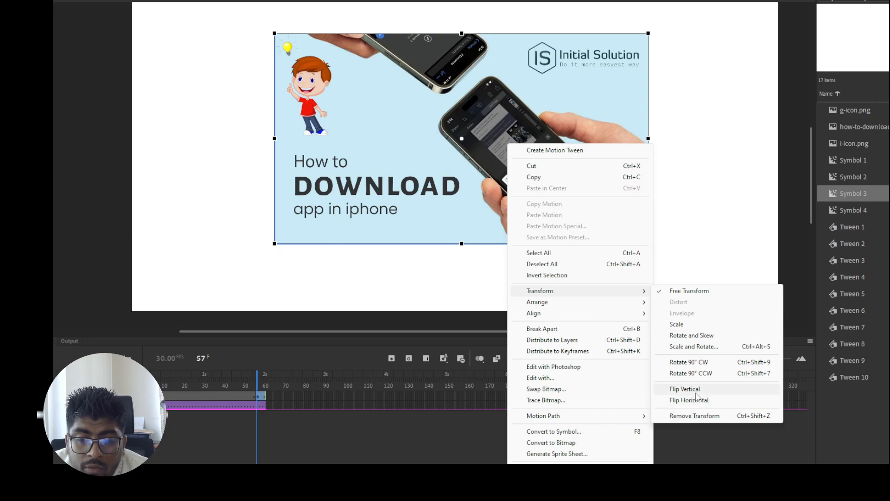
# Step: Apply Flip Vertical then Flip Horizontal to the image via the Transform menu
pyautogui.click(684, 389)
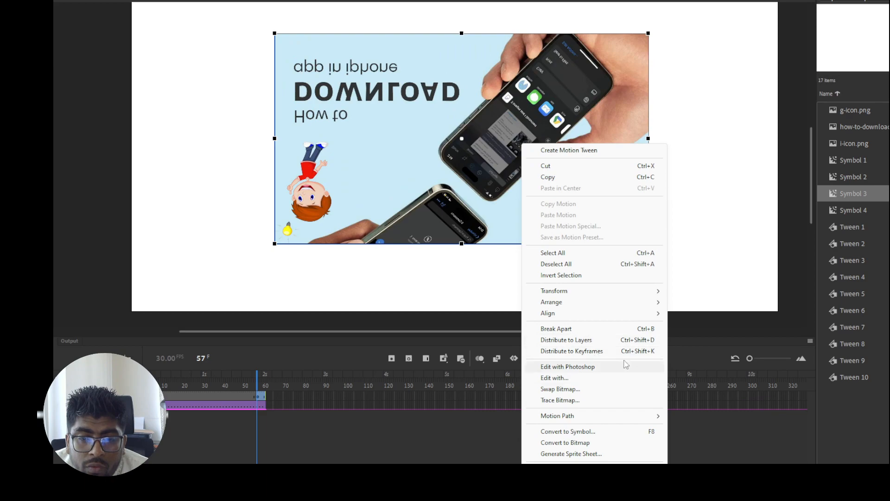
pyautogui.click(554, 290)
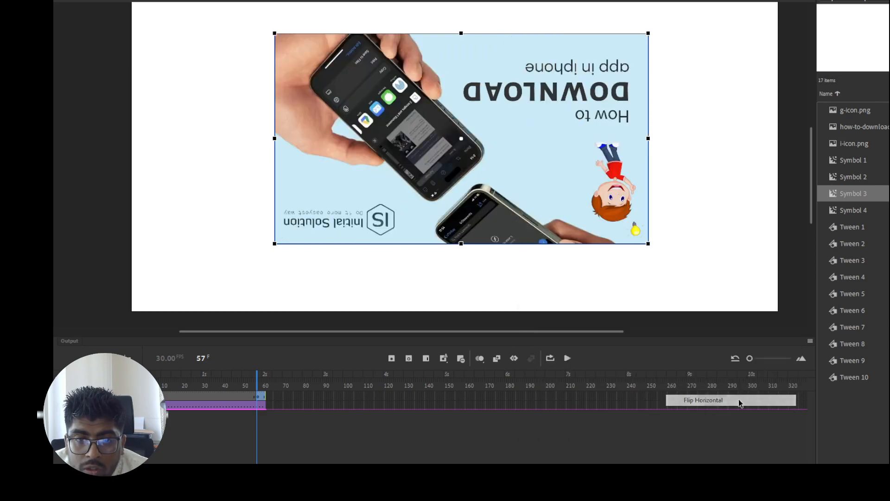